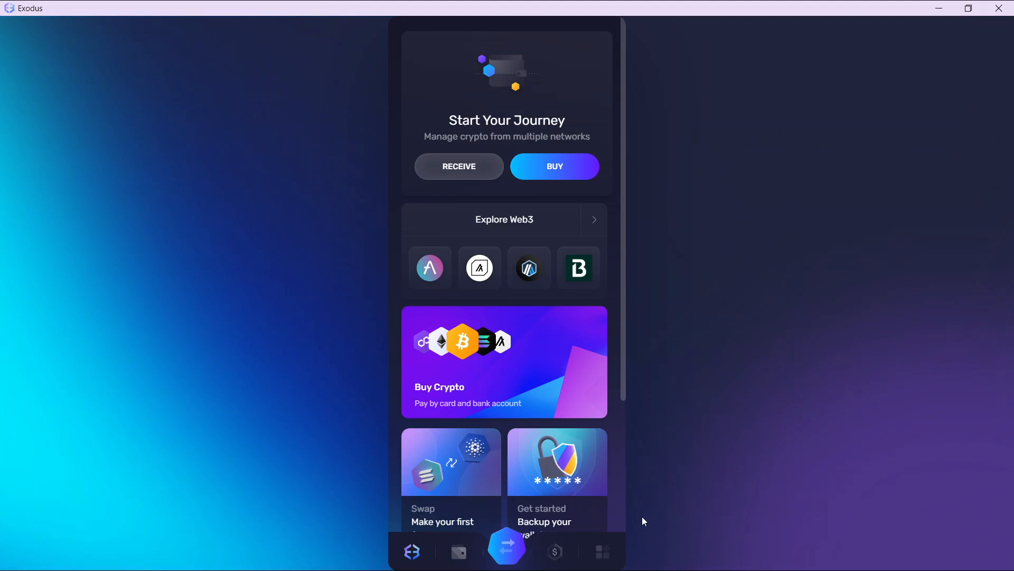
mouse_move(516, 447)
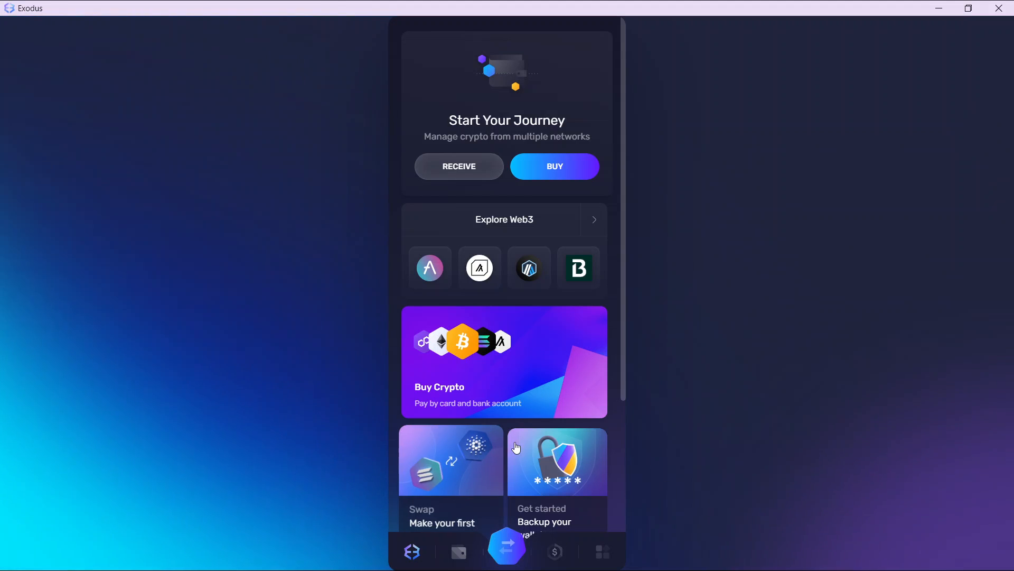
mouse_move(461, 549)
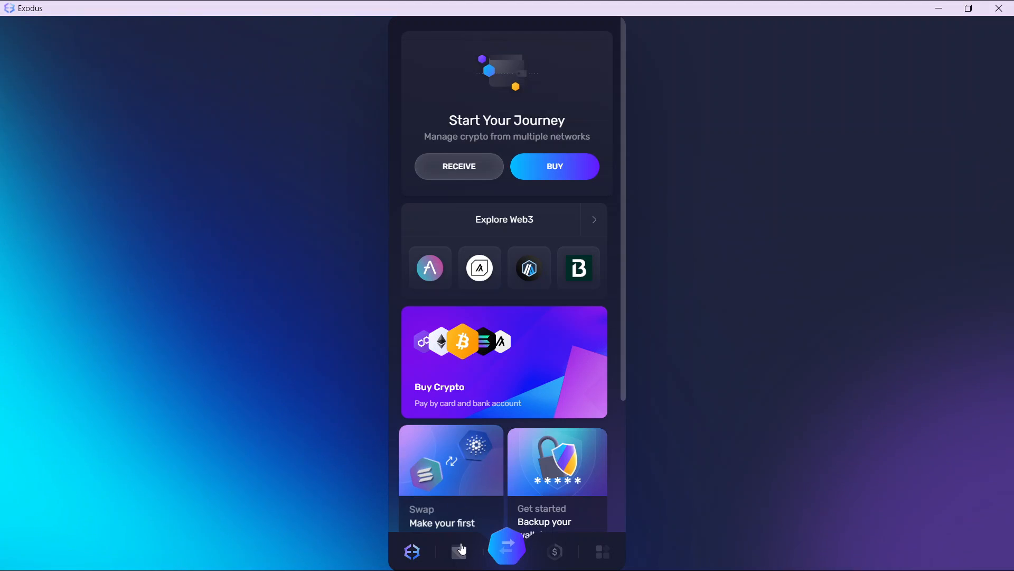
mouse_move(473, 555)
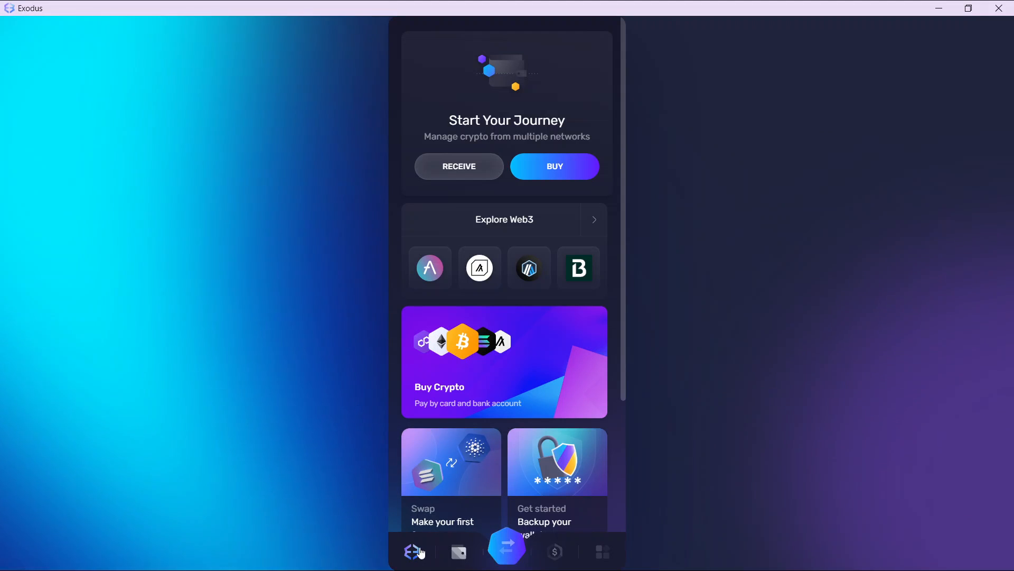
mouse_move(458, 551)
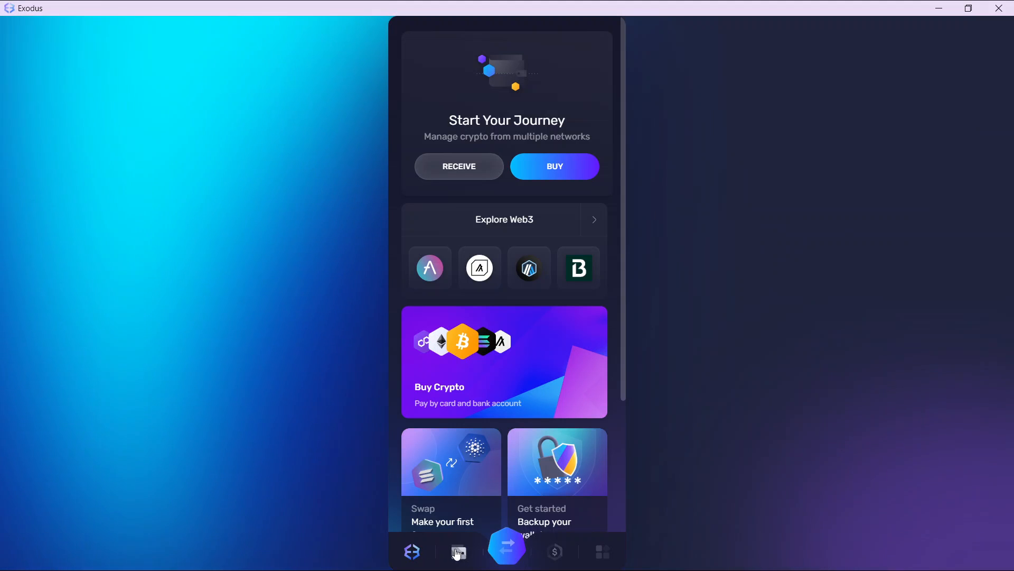
Step: Show the wallet portfolio and scroll through the coin list down to Add More
left_click(458, 552)
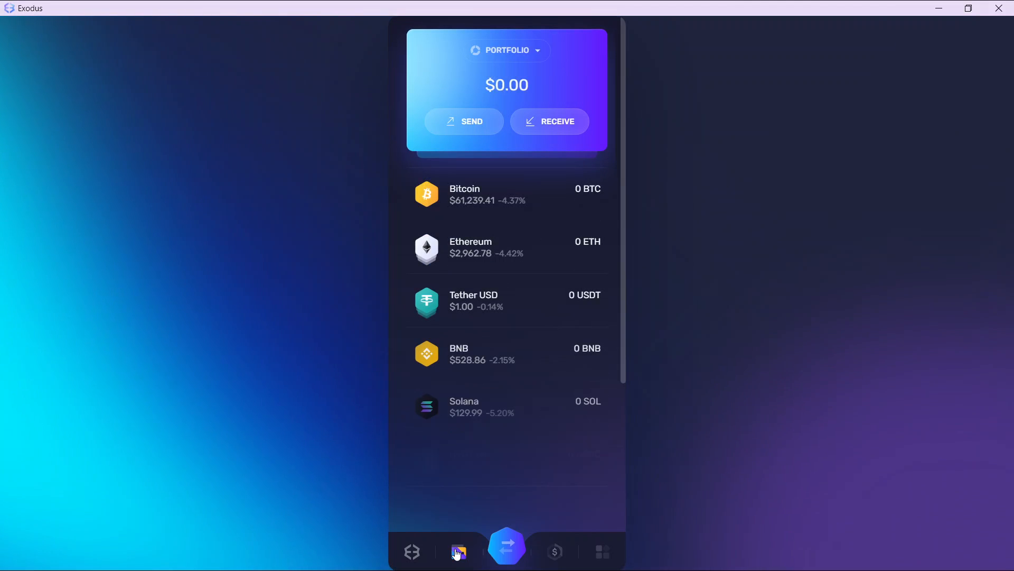
scroll("down", 3)
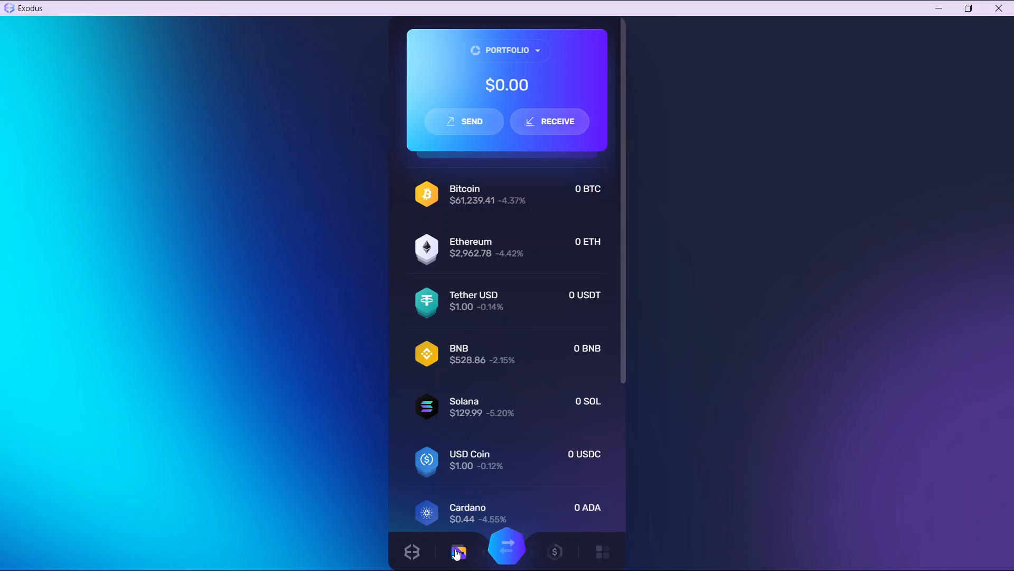
mouse_move(517, 446)
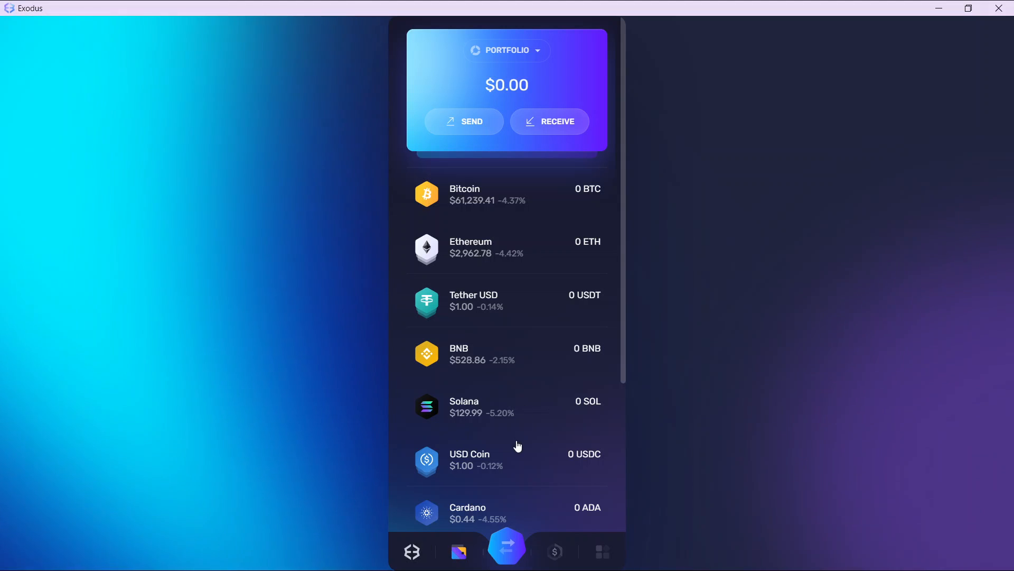
scroll("down", 3)
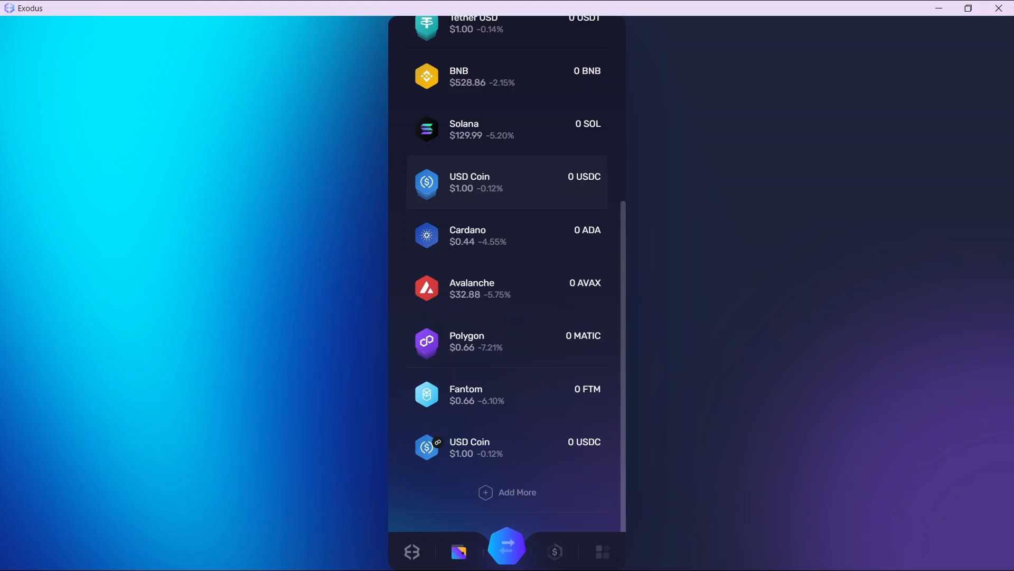
scroll("up", 3)
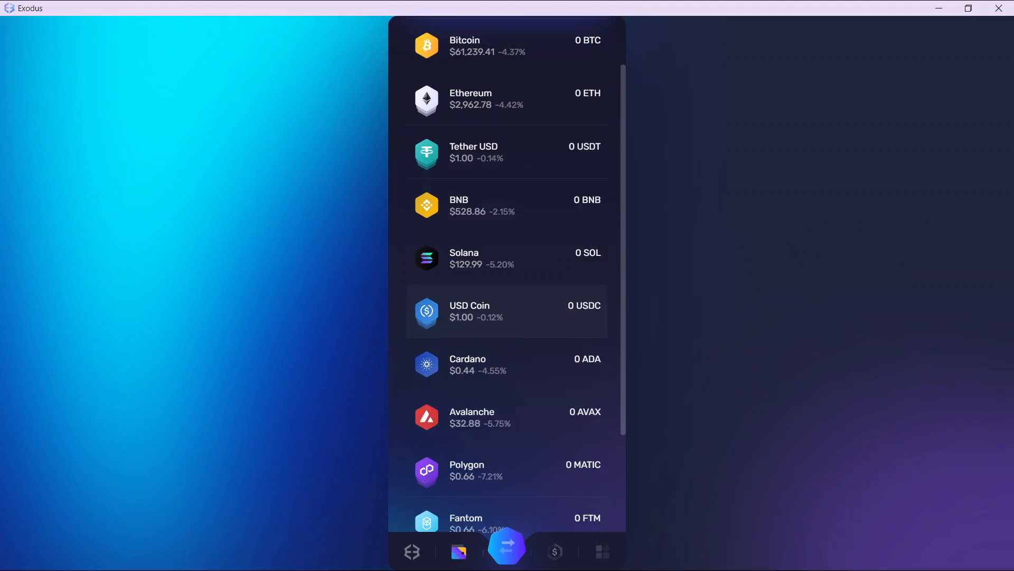
scroll("down", 3)
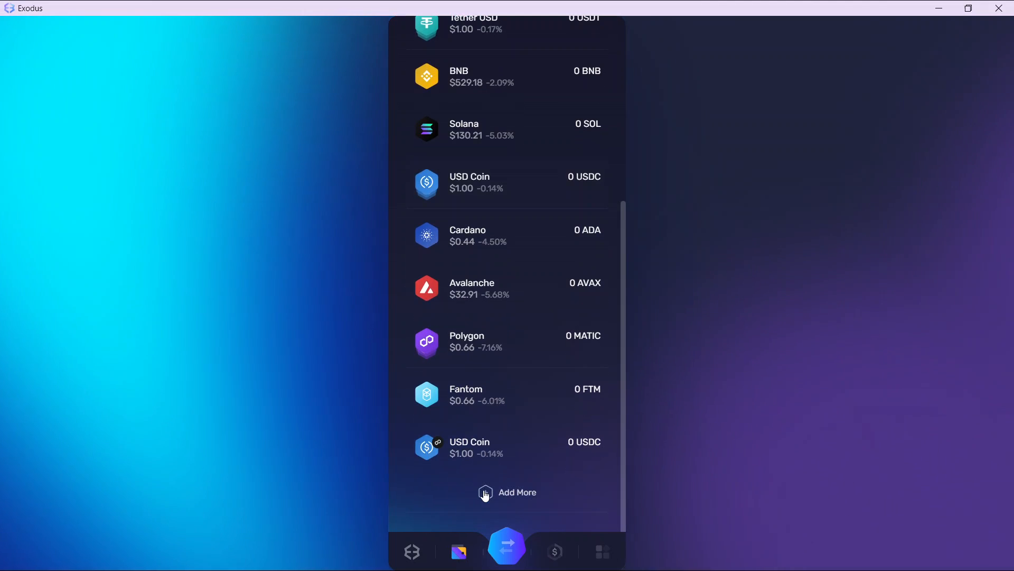
mouse_move(485, 493)
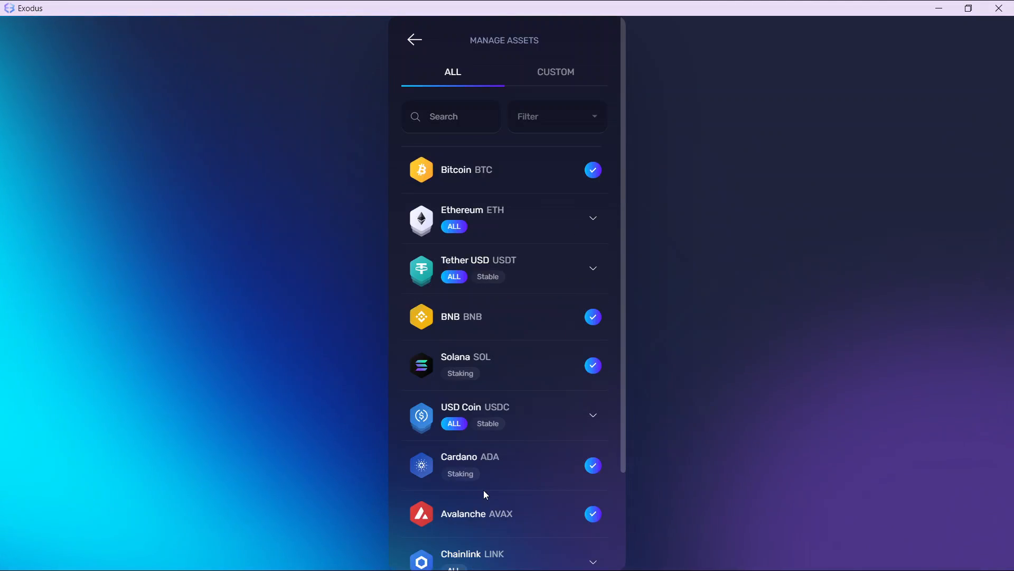
mouse_move(453, 116)
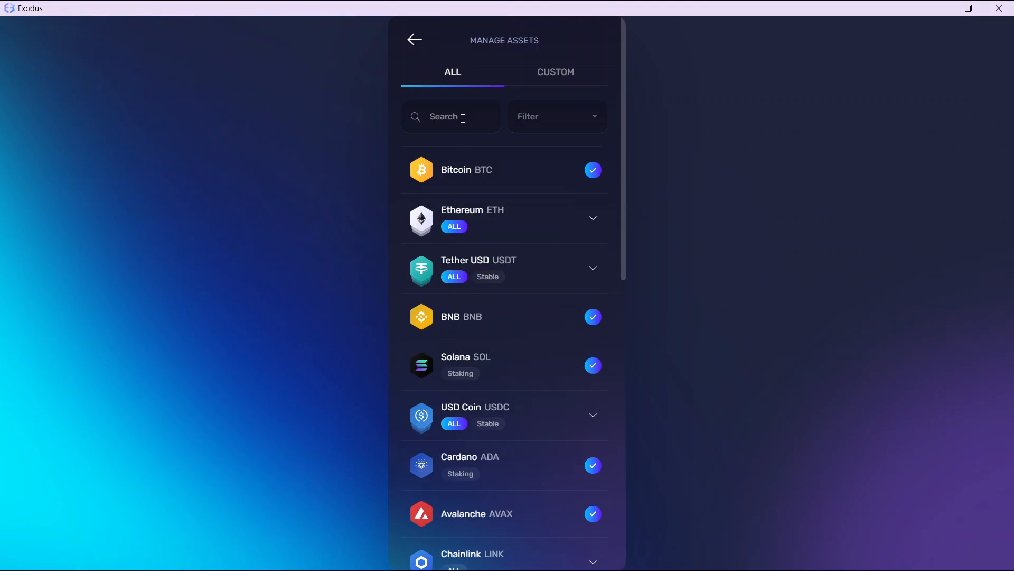
Step: Search the Manage Assets catalogue for 'XRP' to list its Polygon, BSC and ETH variants
left_click(451, 116)
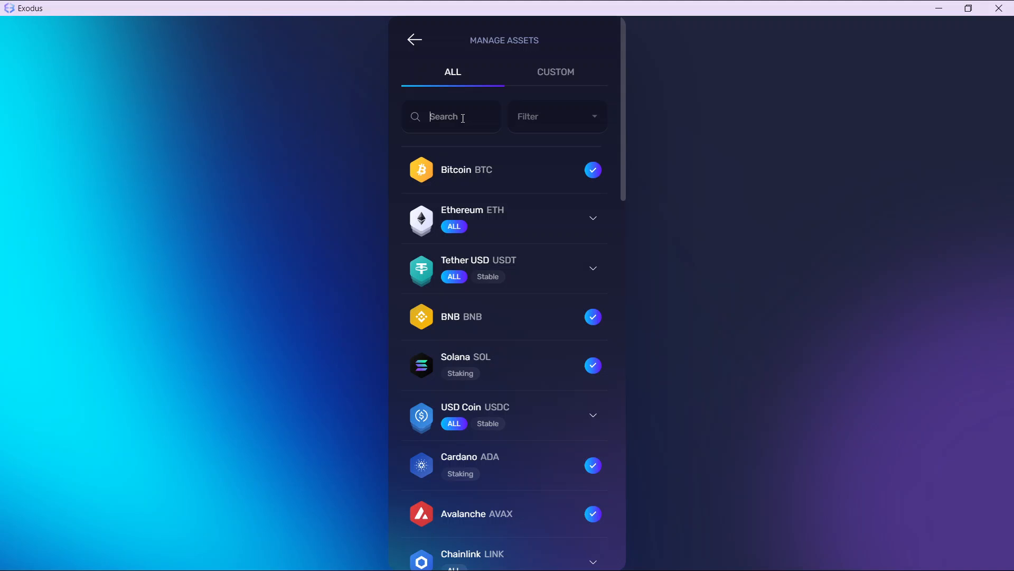
type("X")
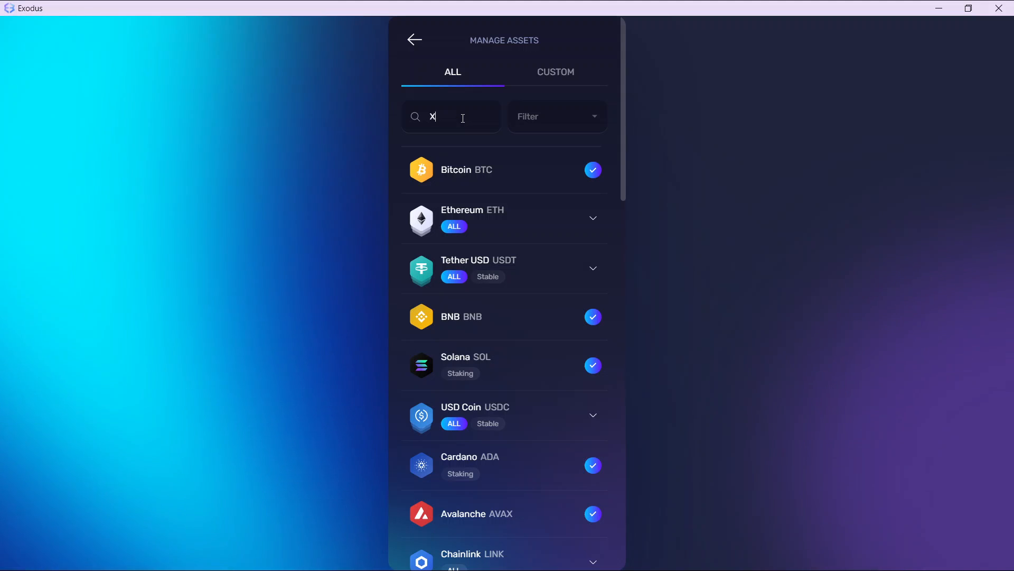
type("RP")
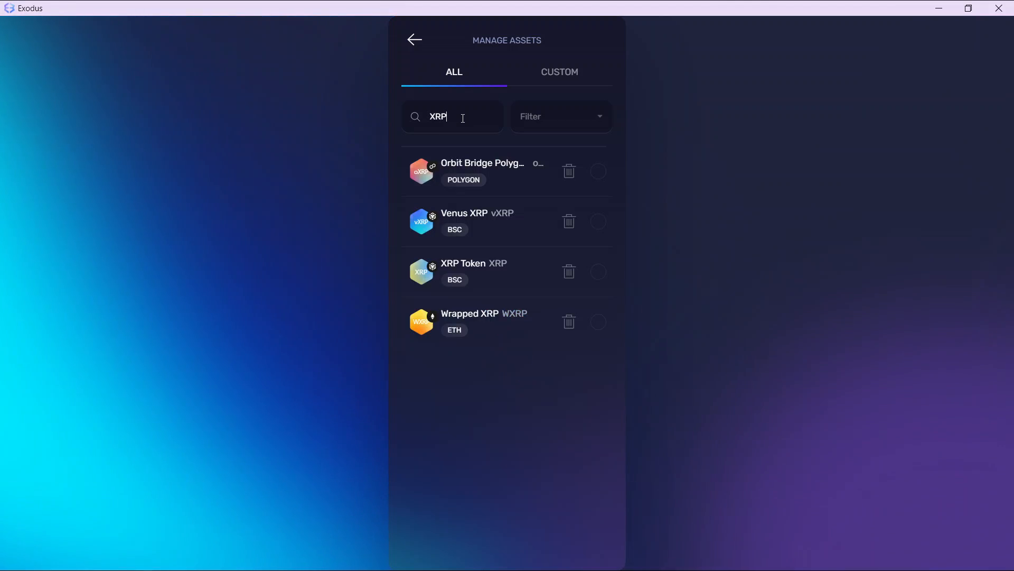
mouse_move(551, 297)
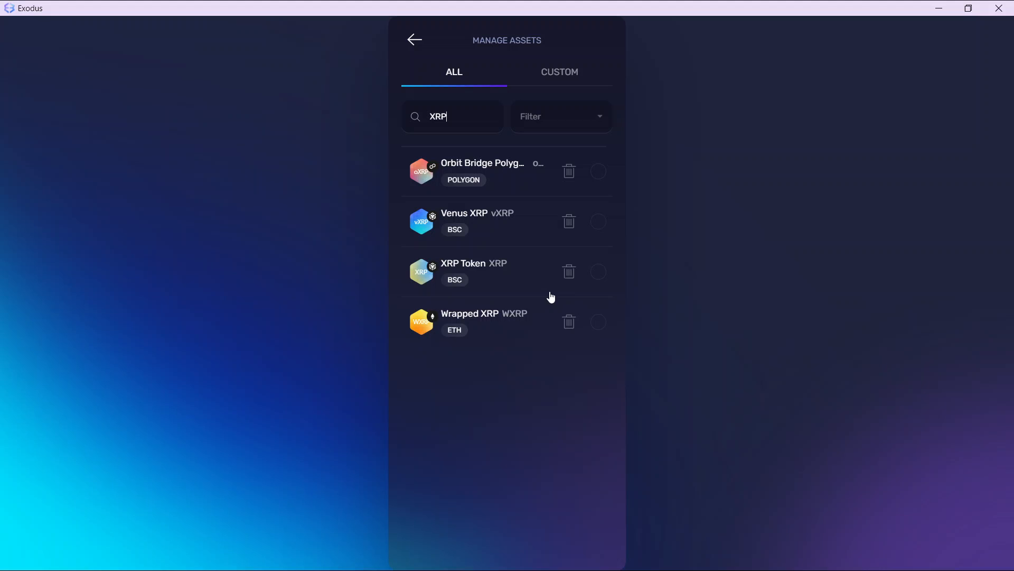
mouse_move(461, 268)
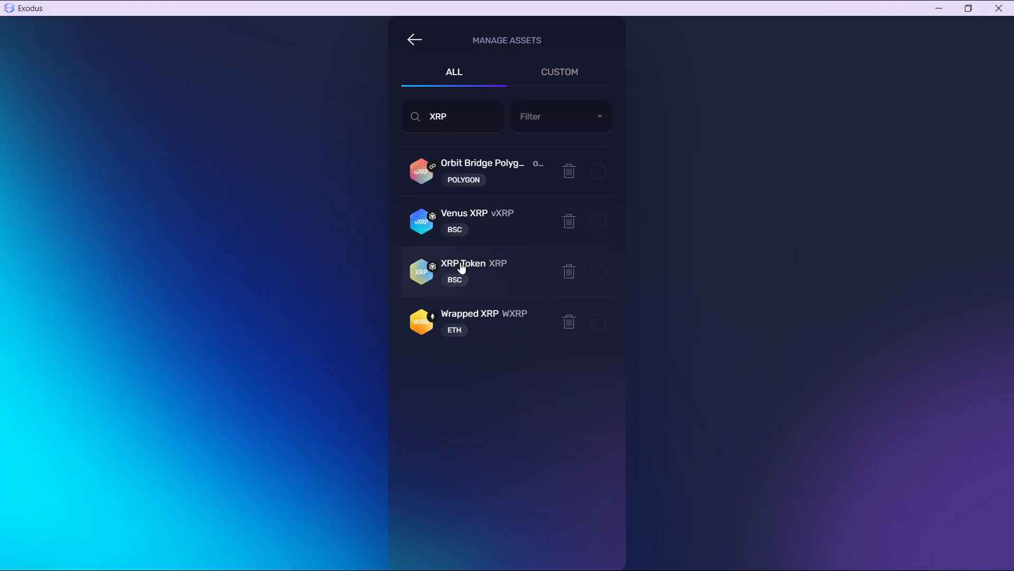
Step: Show the XRP Token (BSC) asset page from the search results
left_click(461, 271)
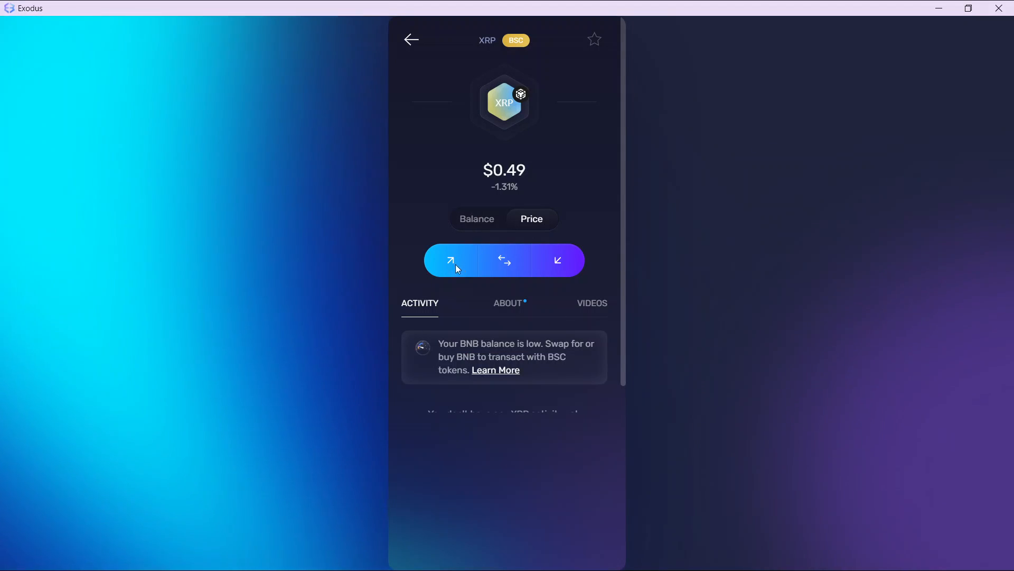
mouse_move(453, 265)
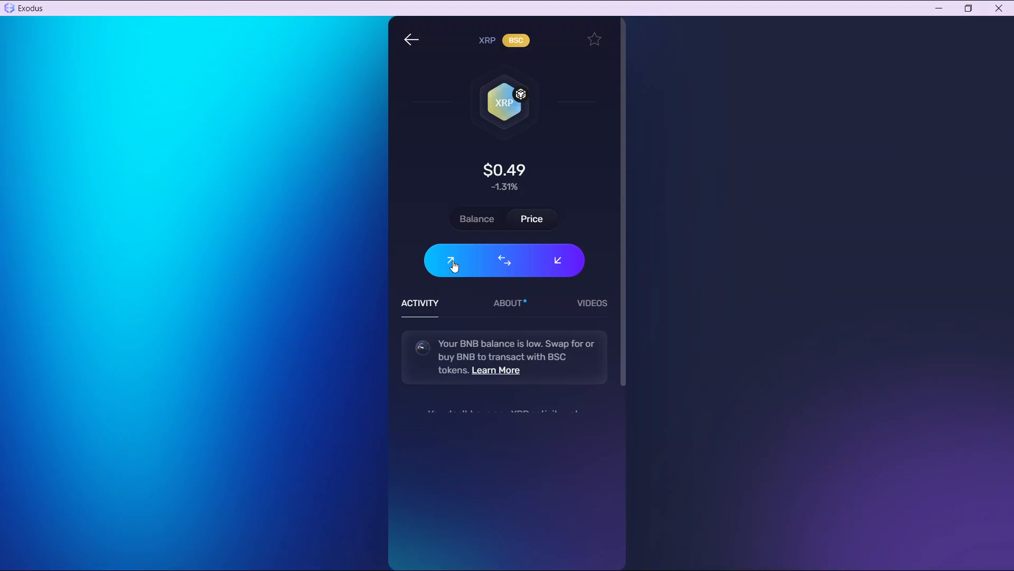
mouse_move(451, 260)
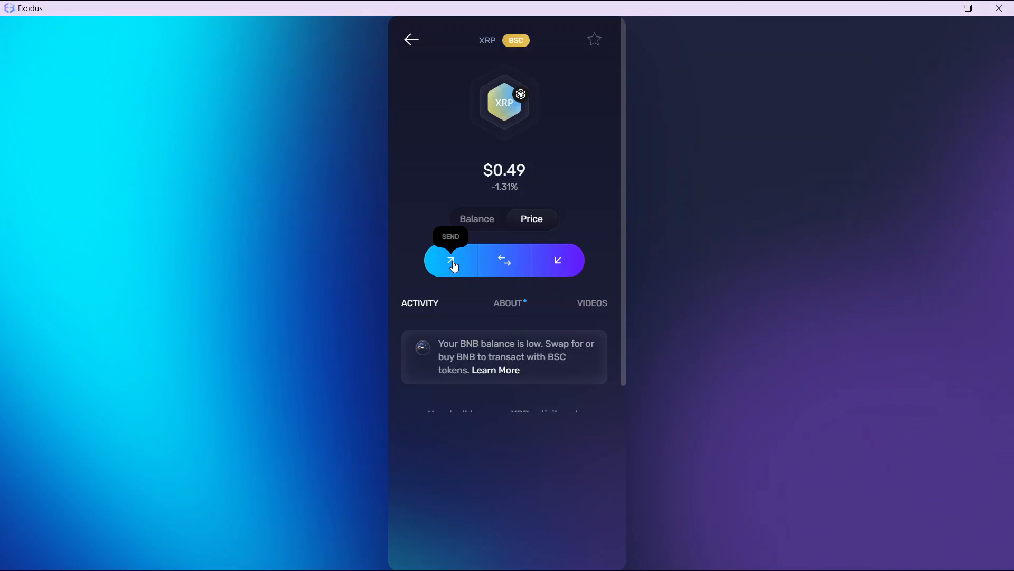
mouse_move(432, 261)
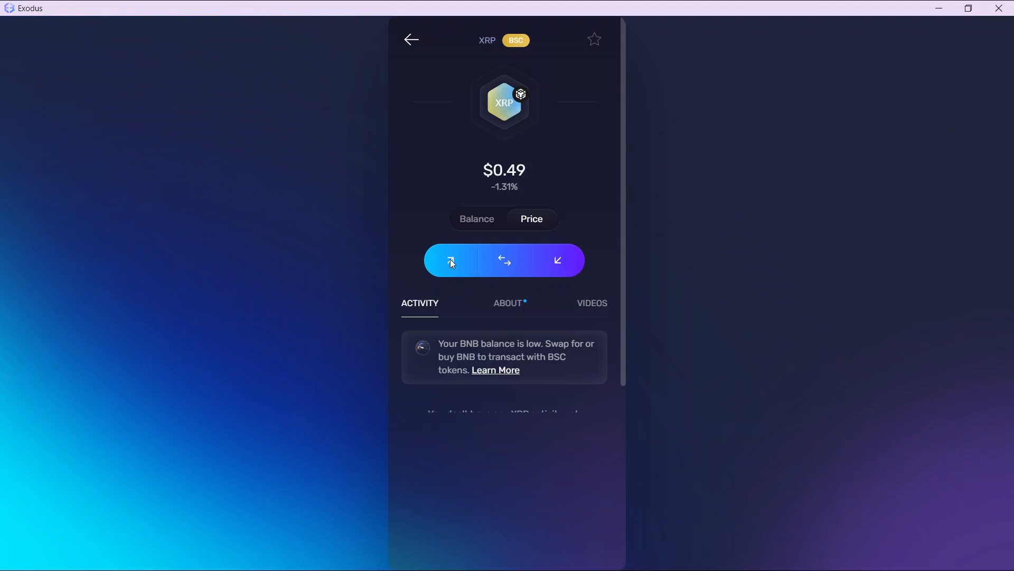
Step: Start a send of XRP on BSC from the asset page
left_click(451, 260)
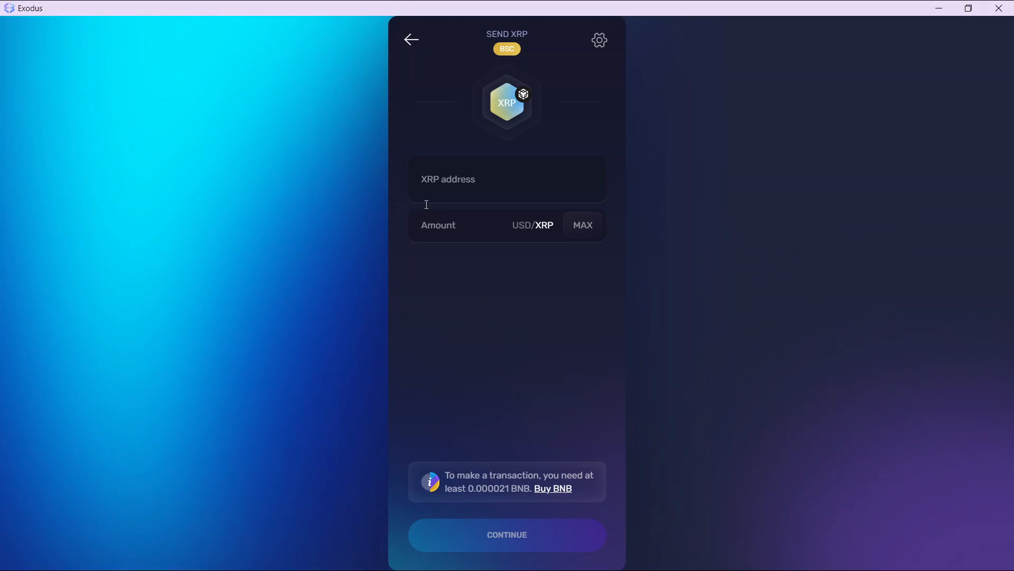
mouse_move(458, 179)
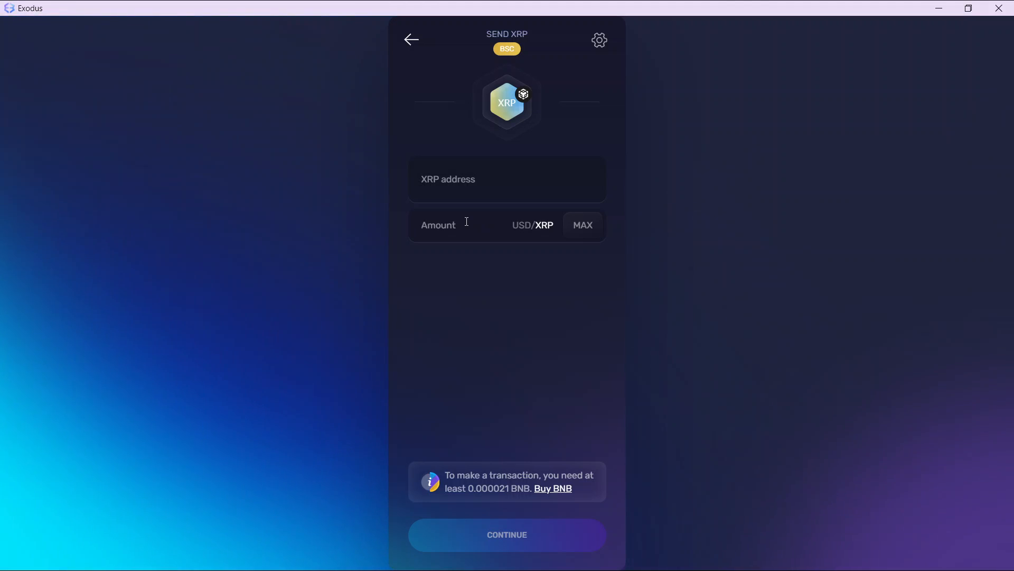
Step: Enter an amount of 100 XRP with no recipient address, then leave the send form
type("100")
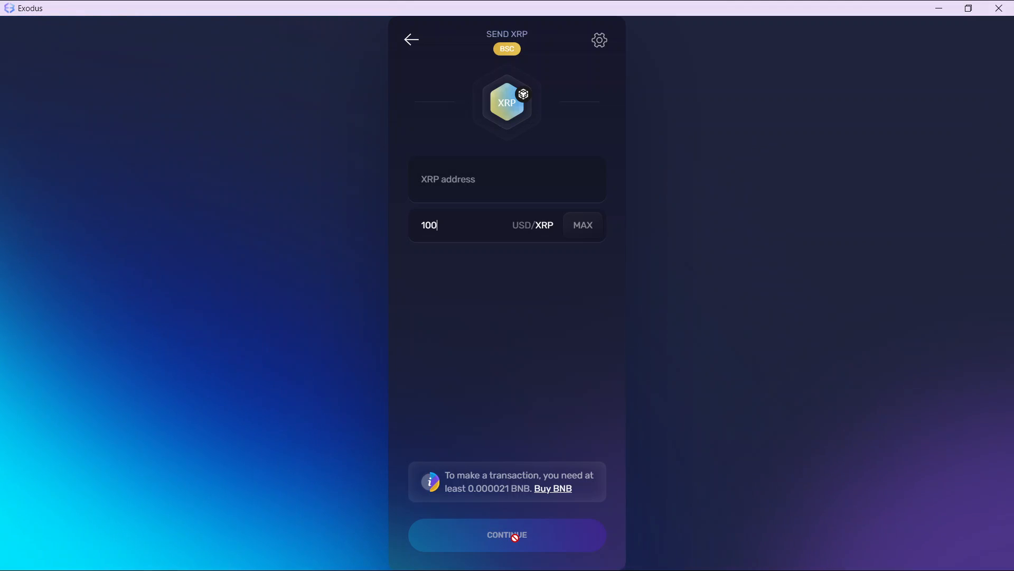
mouse_move(716, 476)
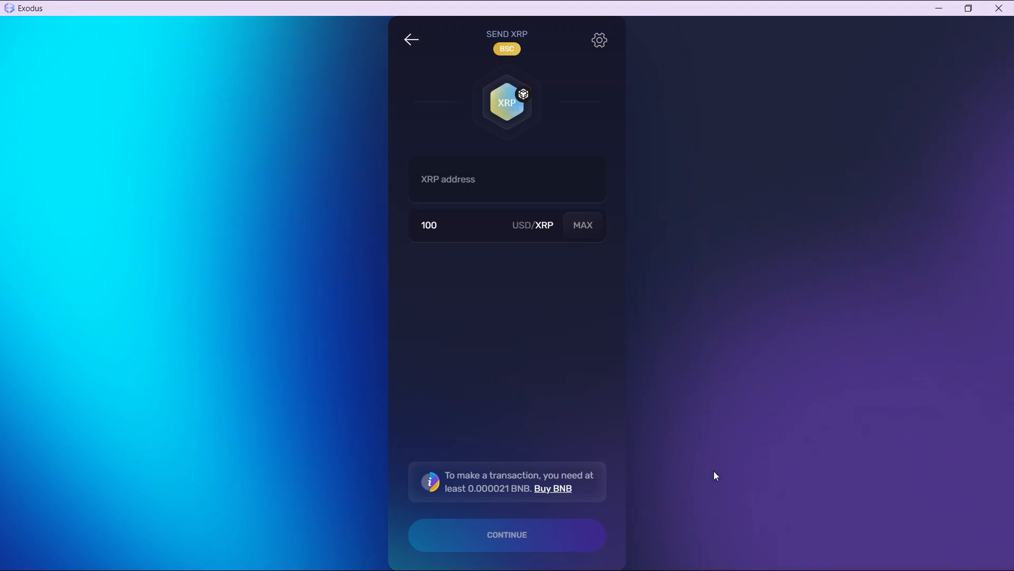
left_click(453, 224)
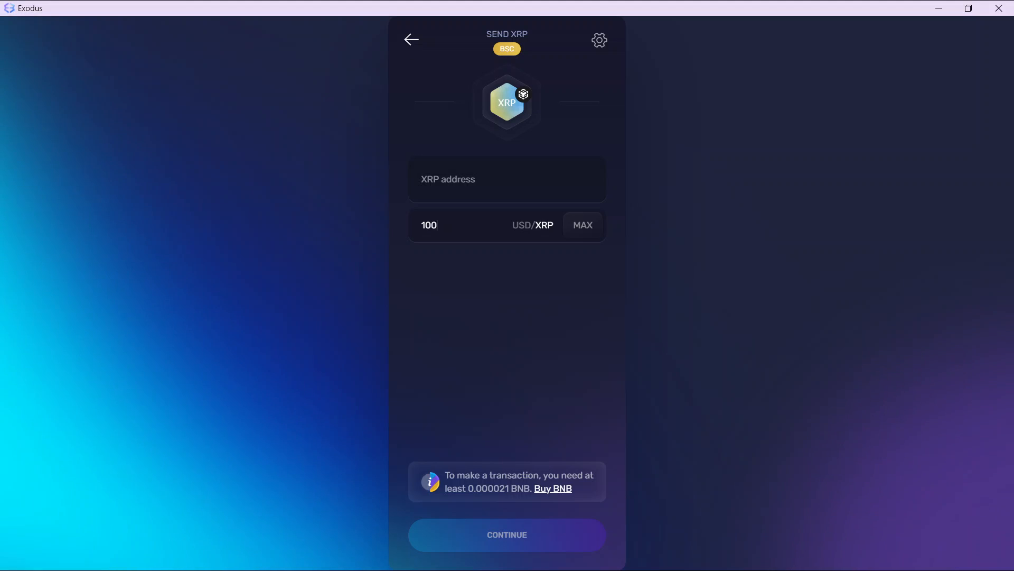
left_click(411, 39)
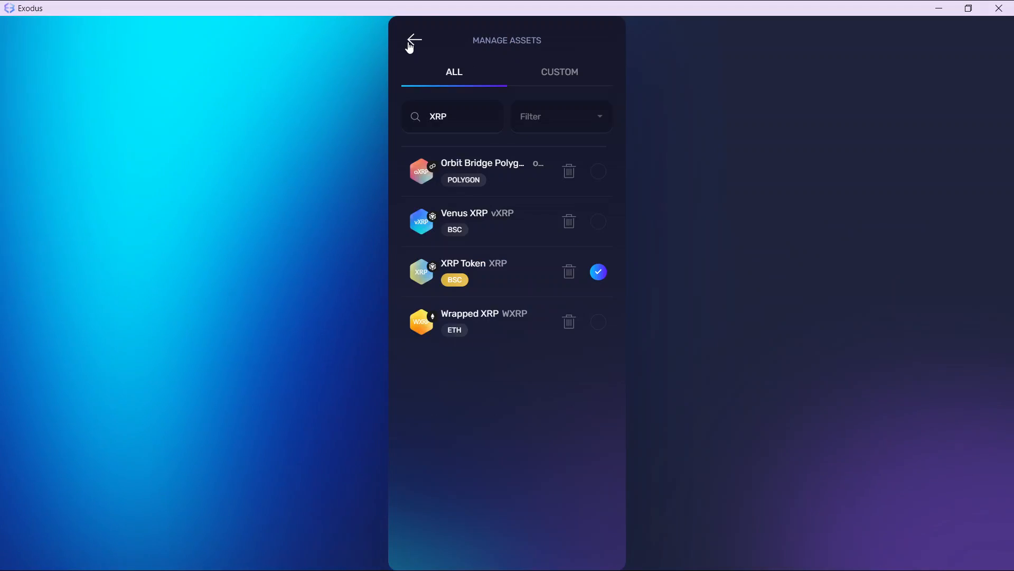
mouse_move(571, 262)
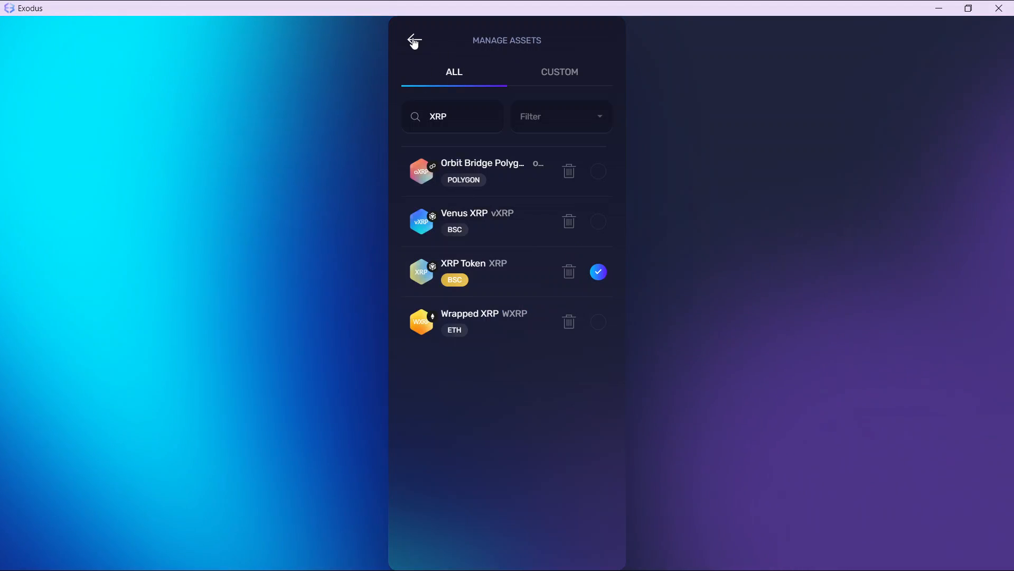
Step: Leave the XRP-filtered asset manager for the wallet list
left_click(414, 40)
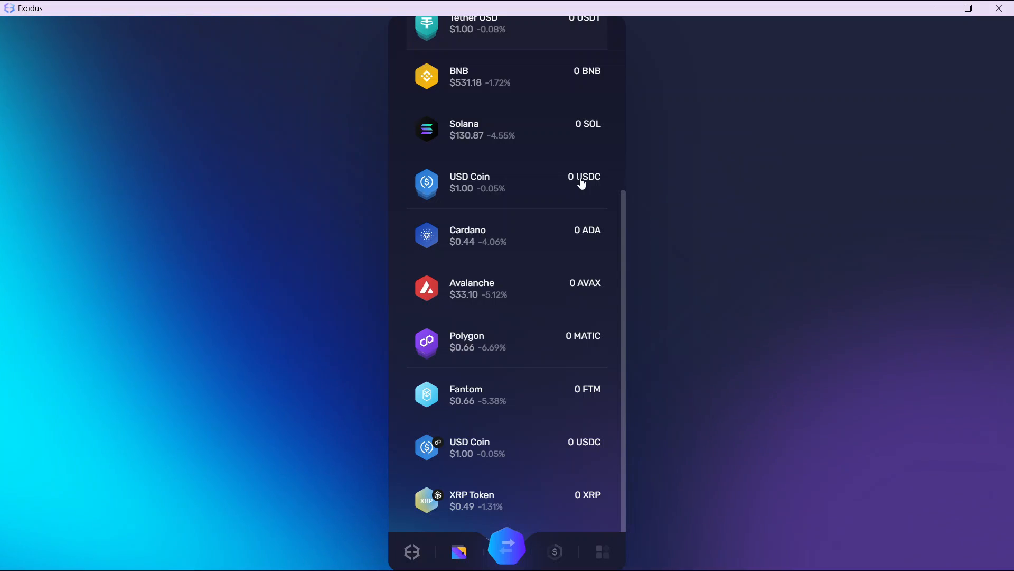
mouse_move(506, 183)
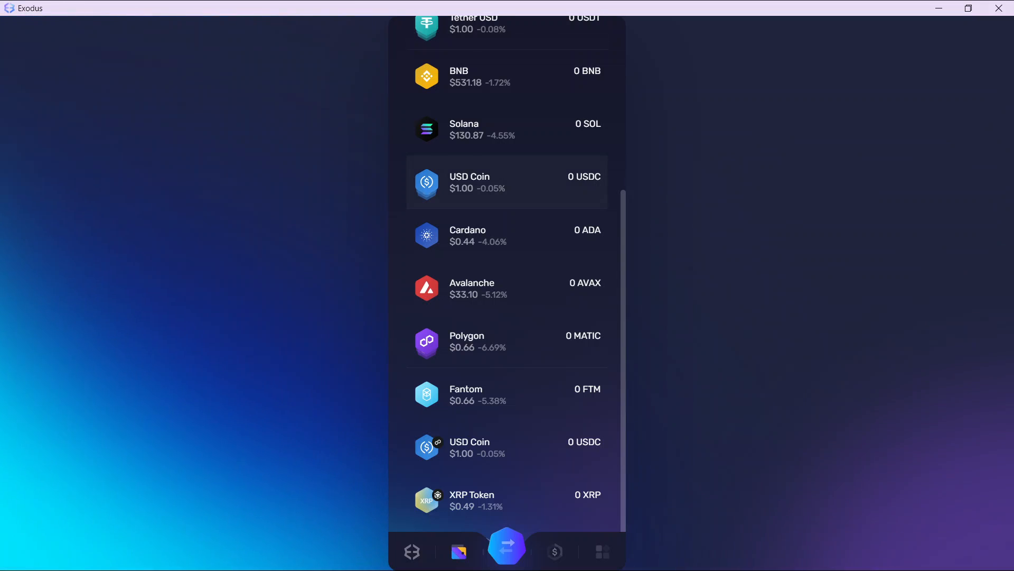
Step: Scroll the portfolio to its end where XRP Token sits at zero balance
scroll("down", 3)
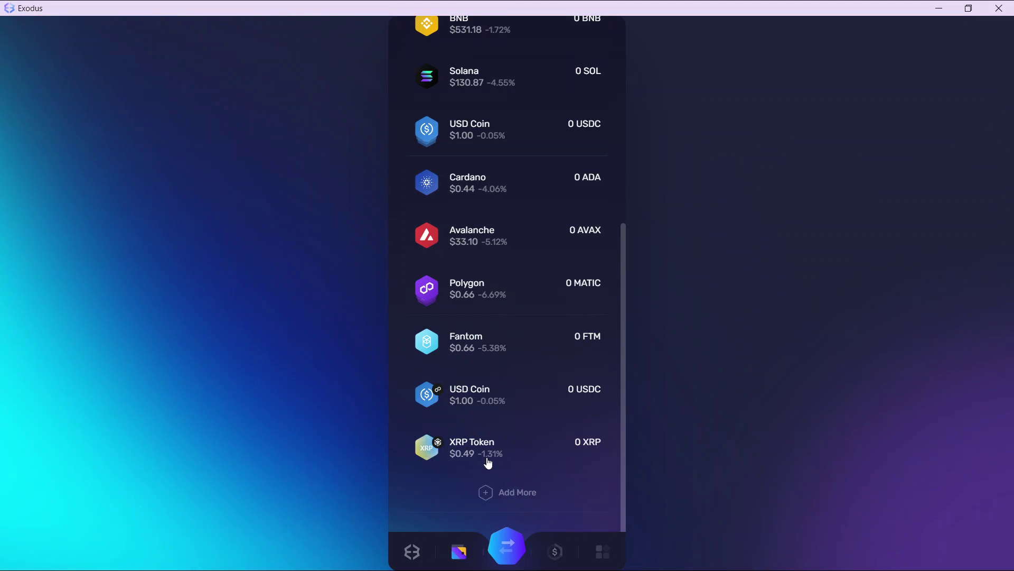
mouse_move(505, 446)
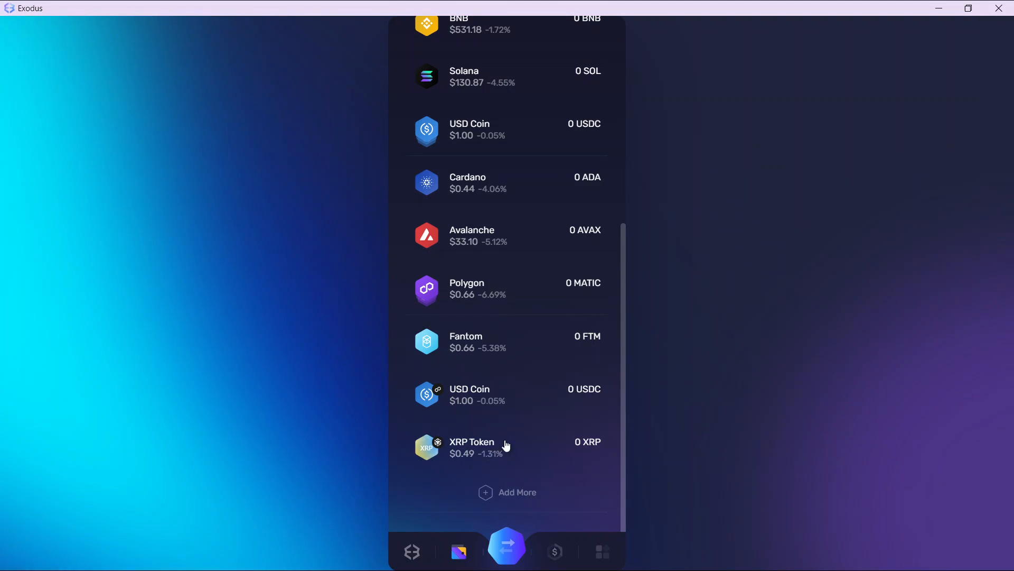
mouse_move(498, 446)
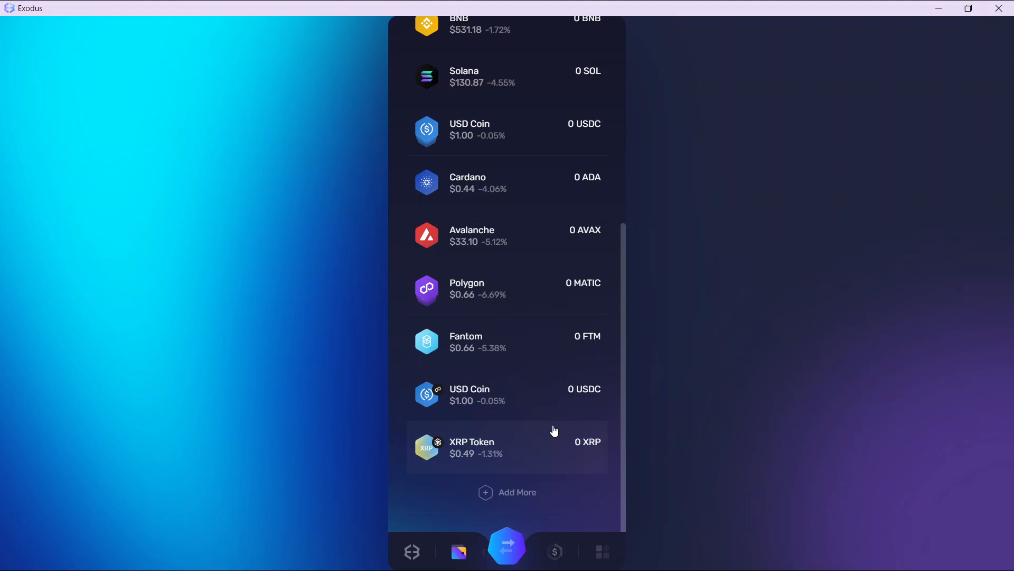
mouse_move(555, 458)
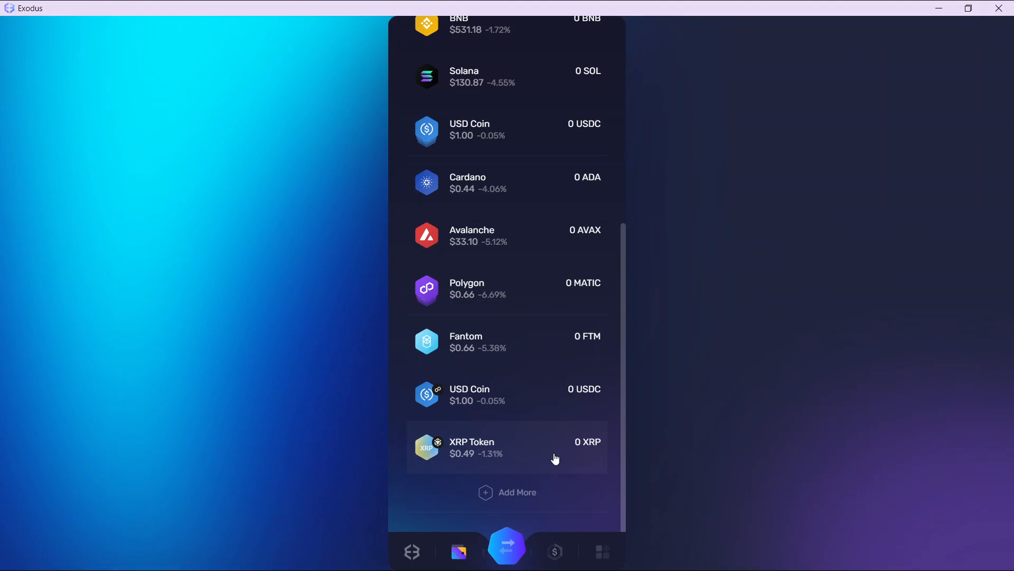
mouse_move(506, 457)
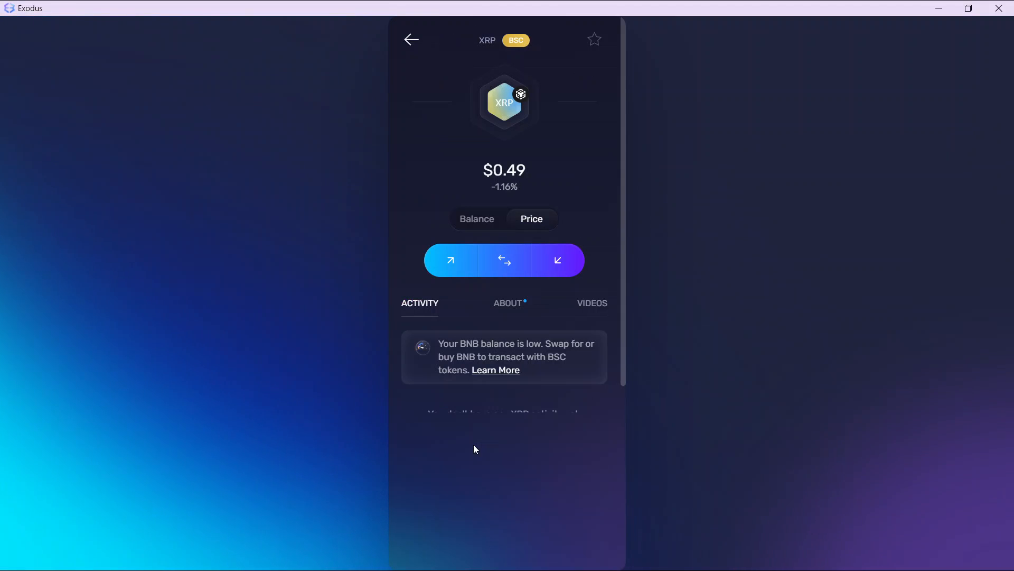
mouse_move(504, 263)
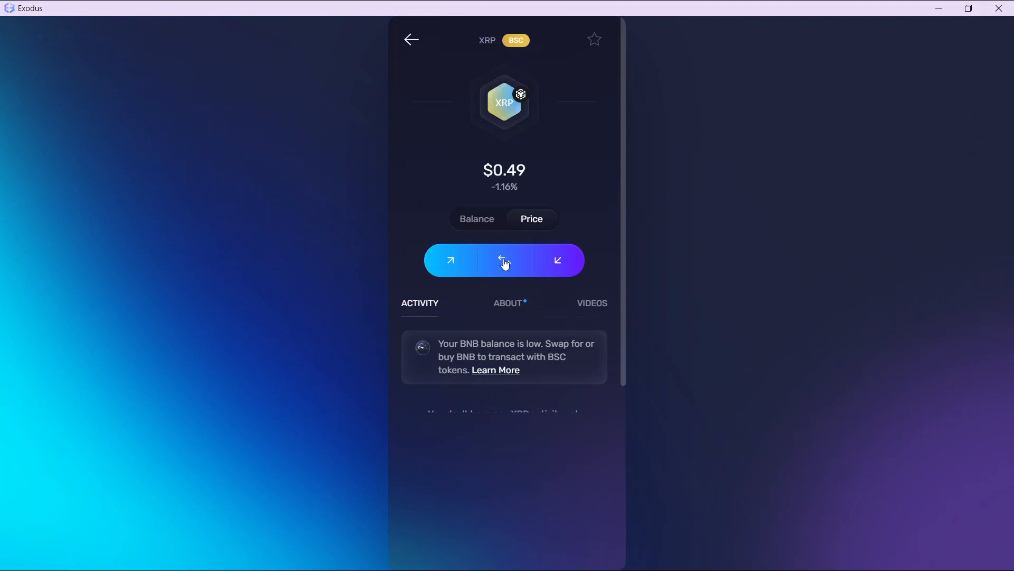
mouse_move(504, 260)
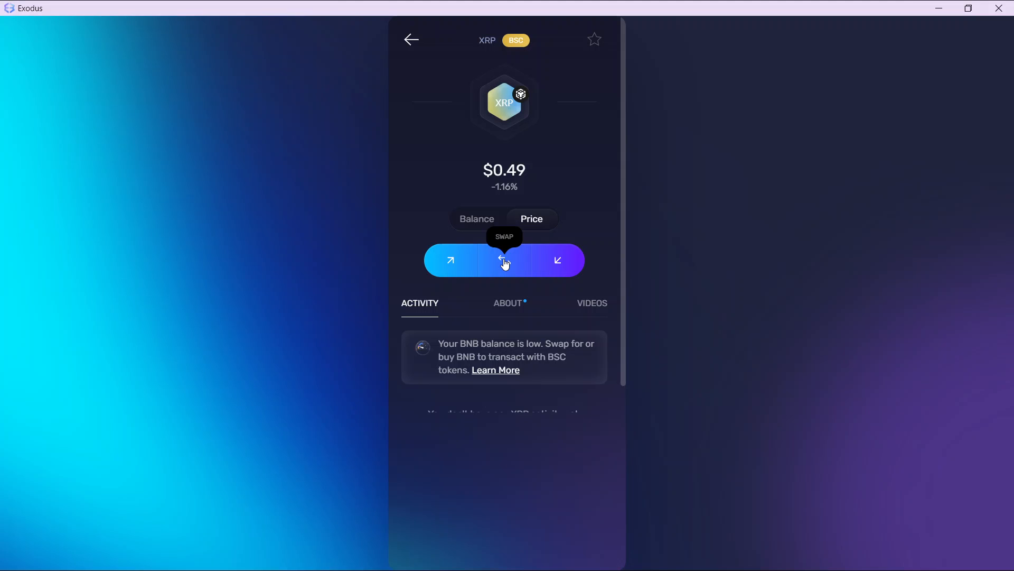
Step: Start a swap from the XRP (BSC) asset page
left_click(504, 260)
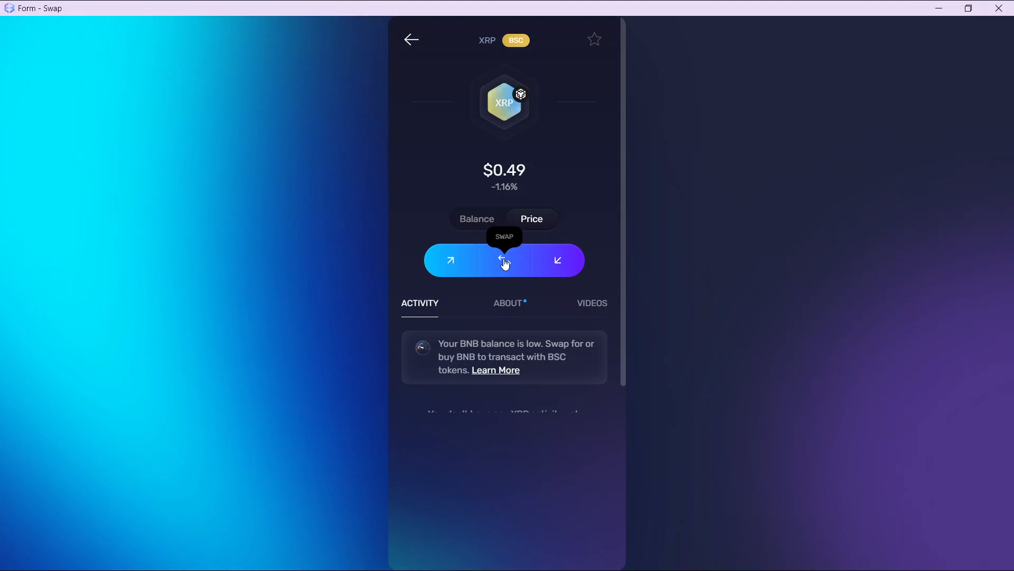
left_click(505, 260)
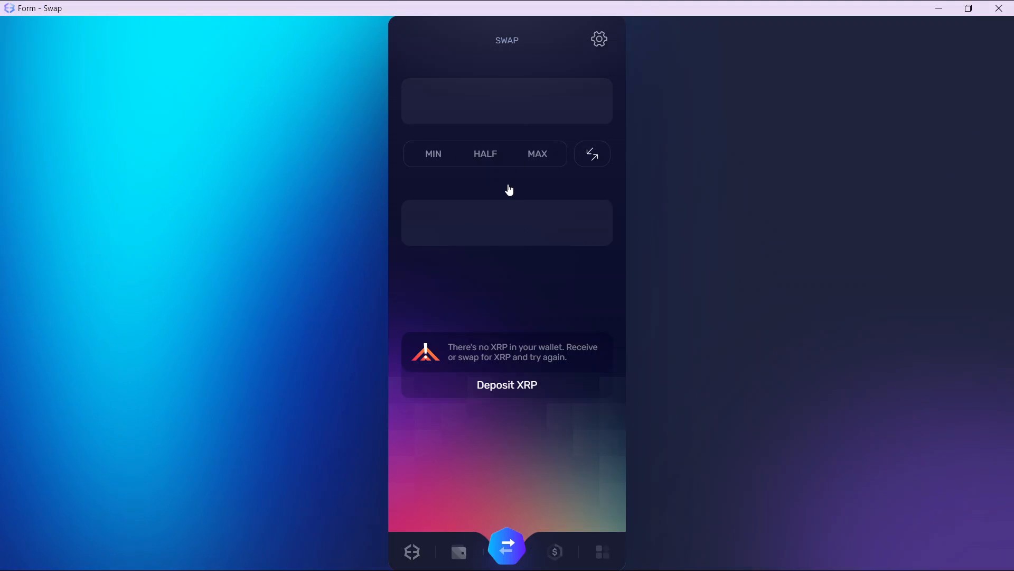
mouse_move(509, 188)
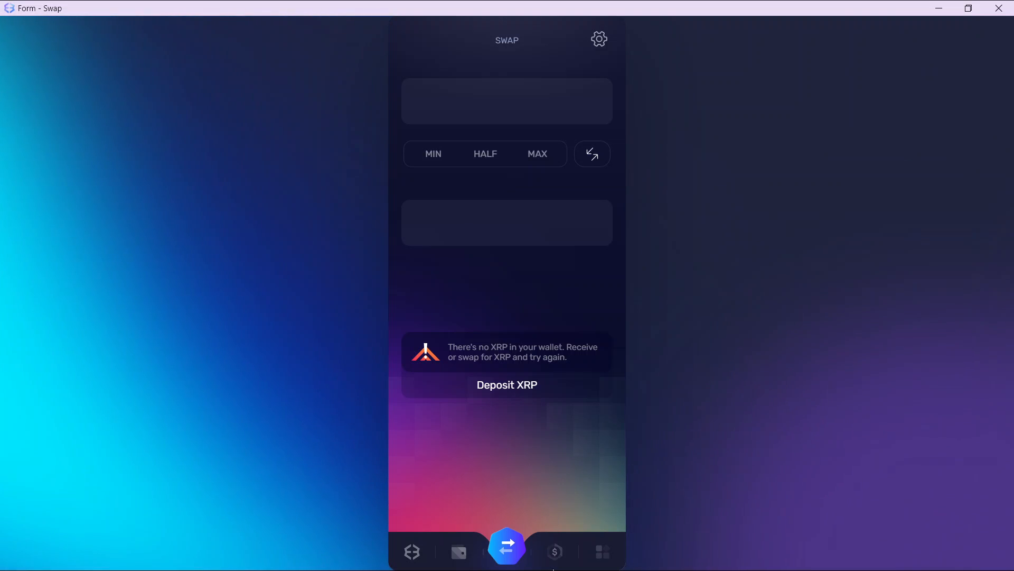
Step: Pair XRP Token on BSC as the source with Ethereum as the swap target
left_click(508, 101)
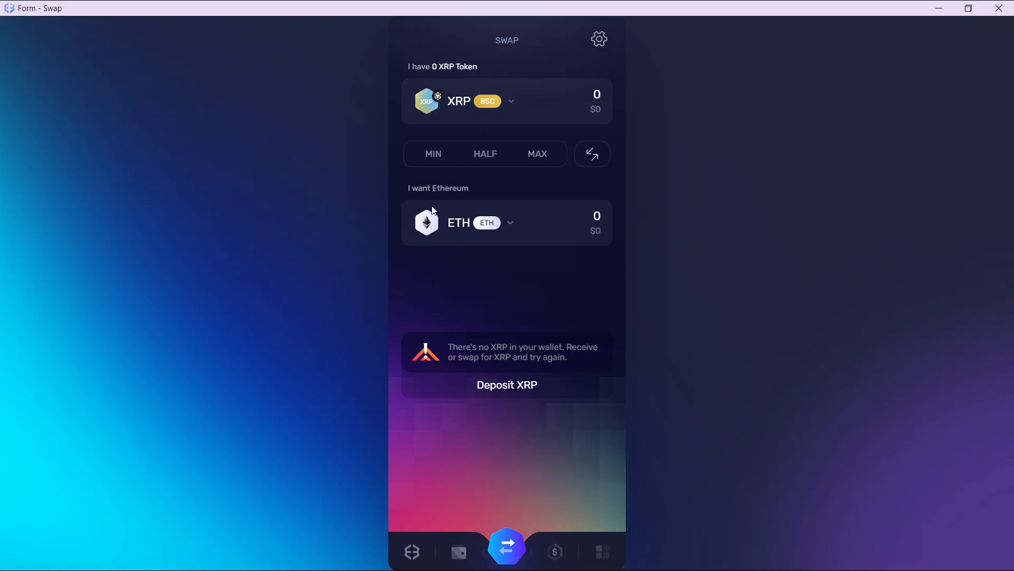
mouse_move(509, 220)
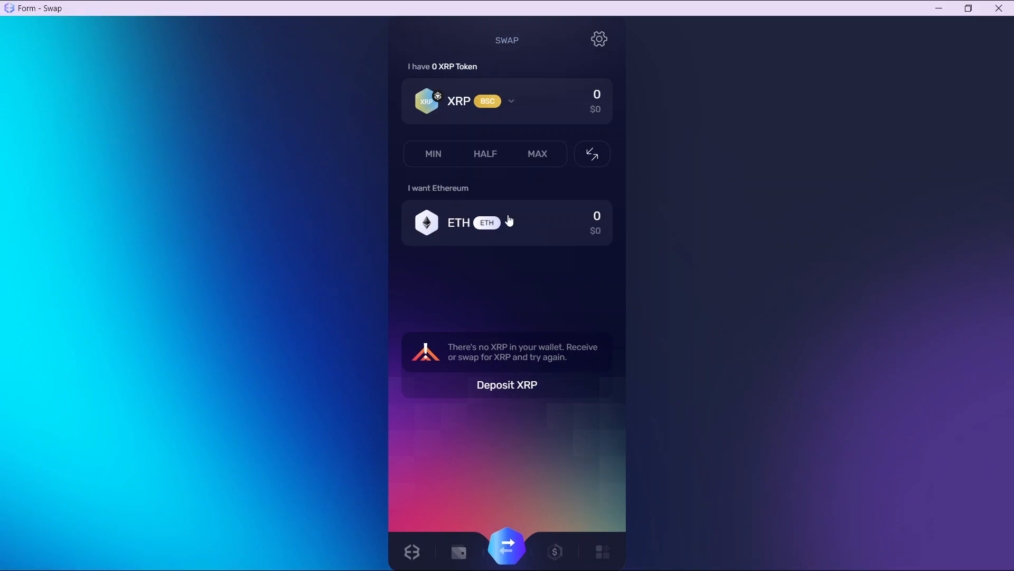
mouse_move(511, 226)
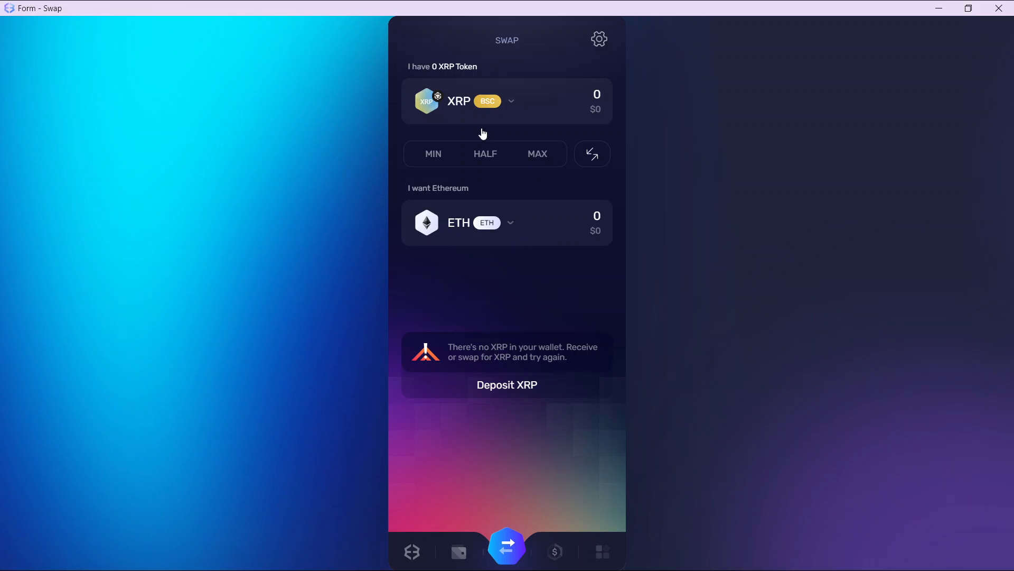
mouse_move(507, 236)
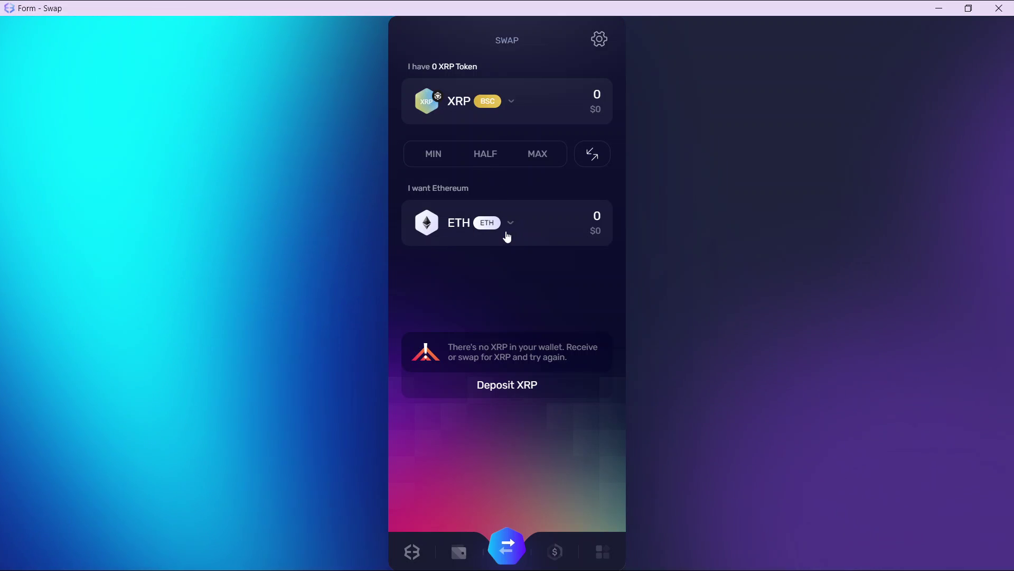
mouse_move(510, 226)
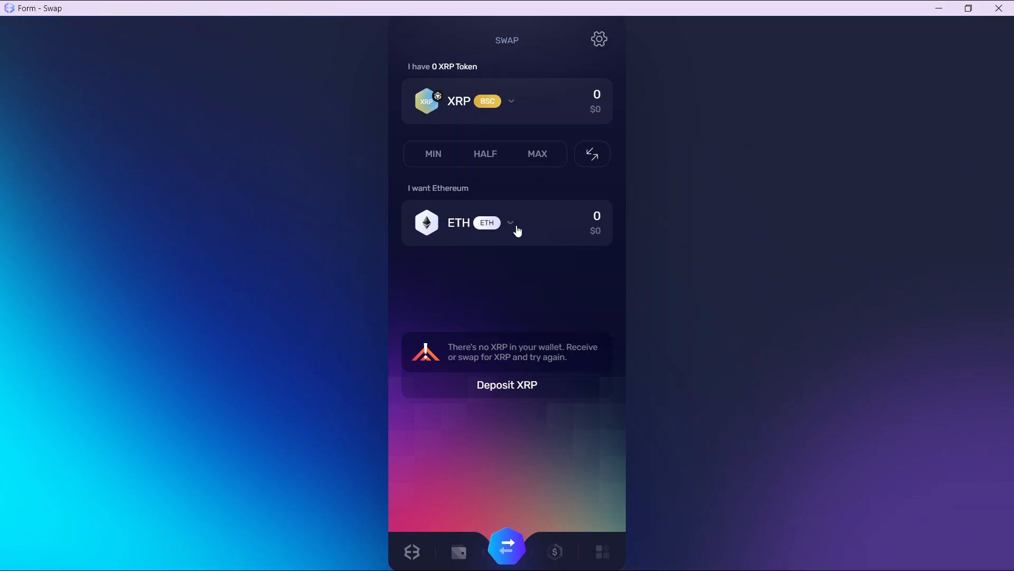
mouse_move(488, 405)
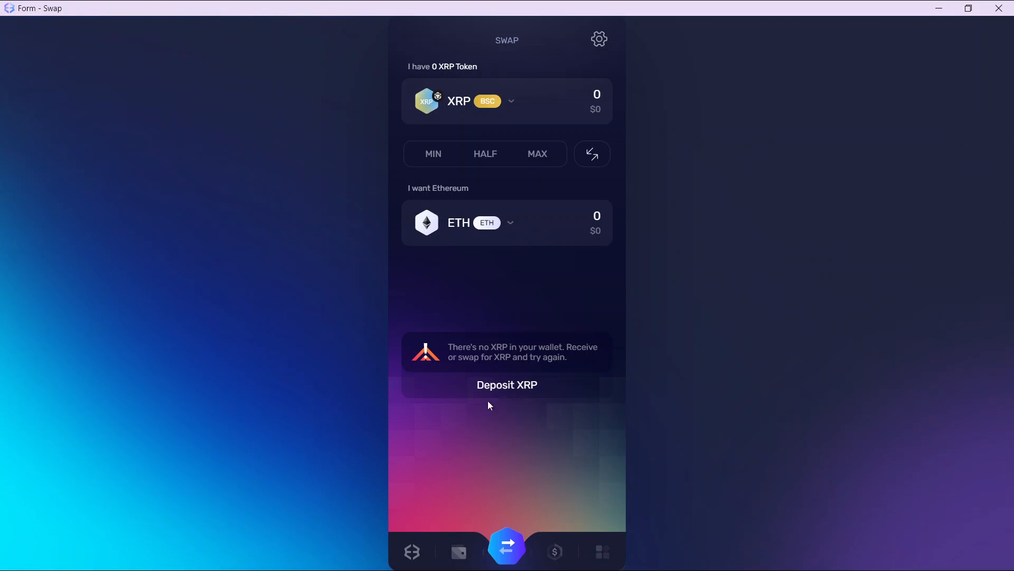
mouse_move(583, 396)
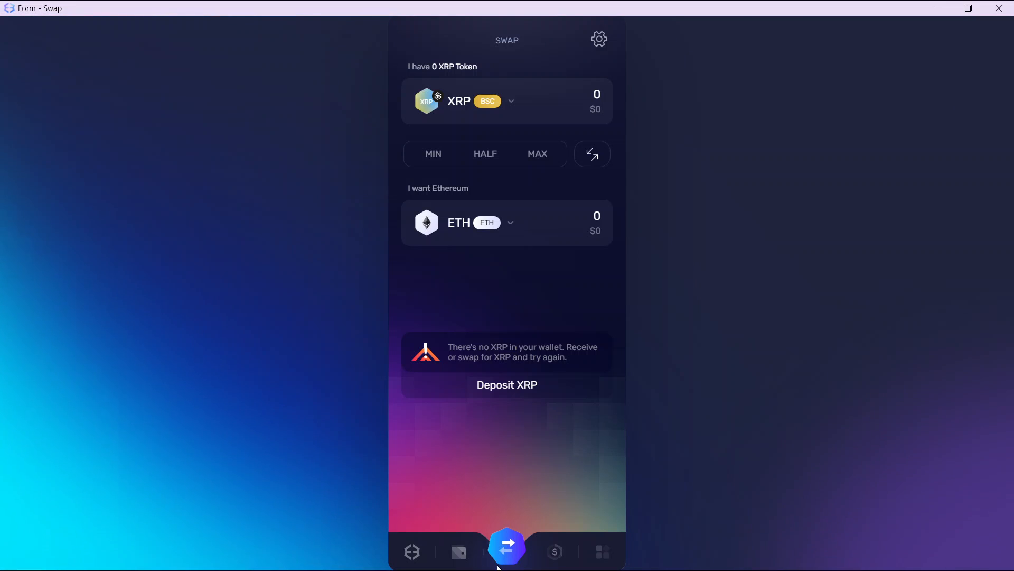
mouse_move(534, 517)
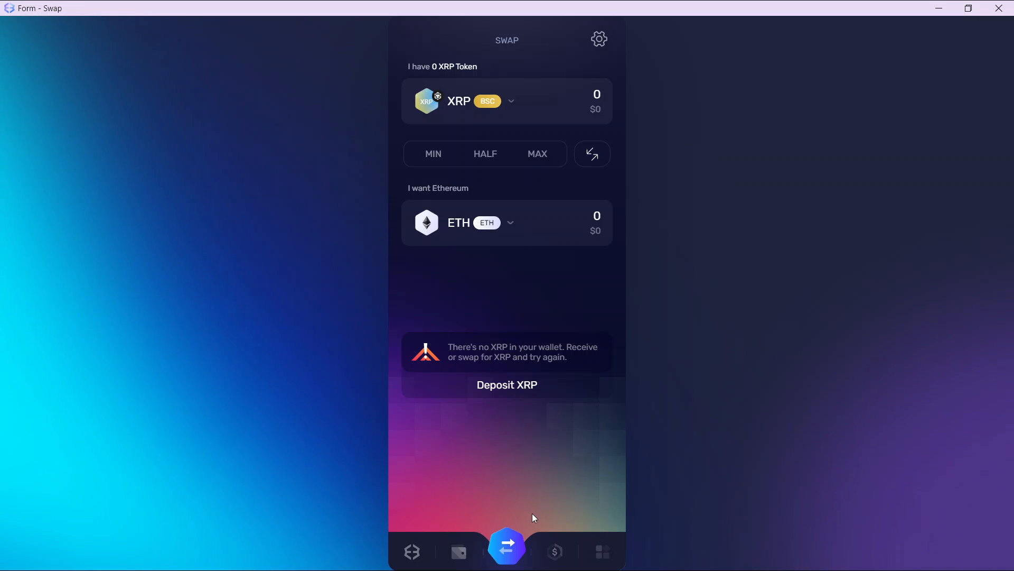